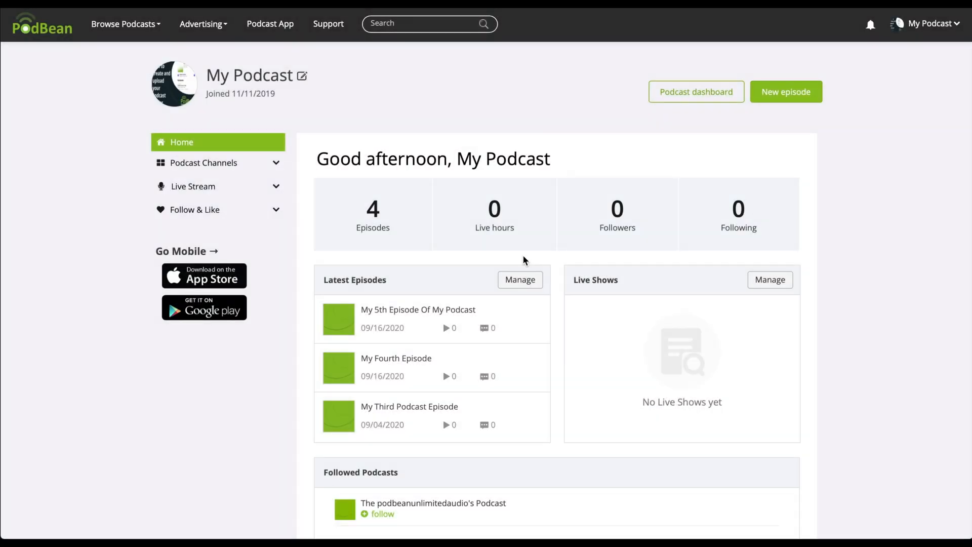
mouse_move(696, 91)
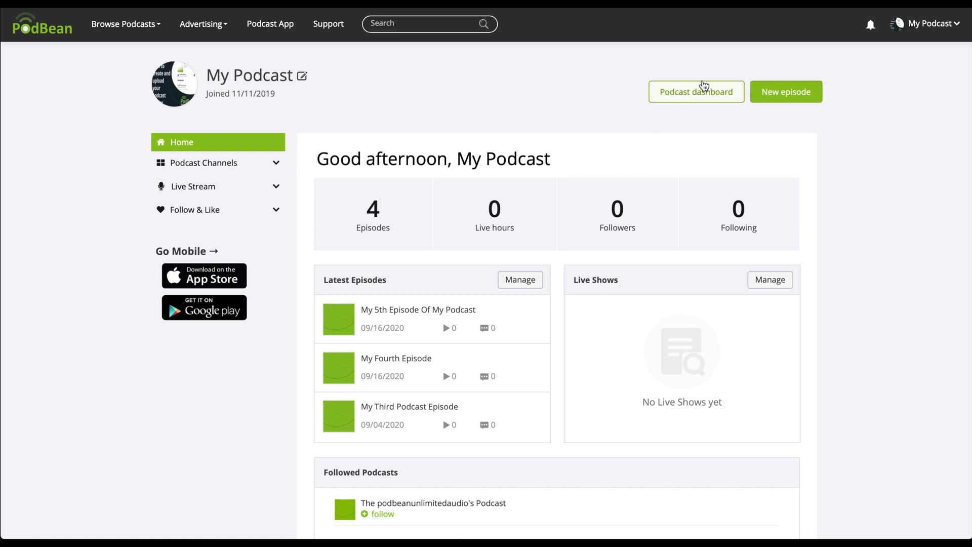
Step: Open the podcast dashboard for My Podcast from the Podbean home page
left_click(696, 93)
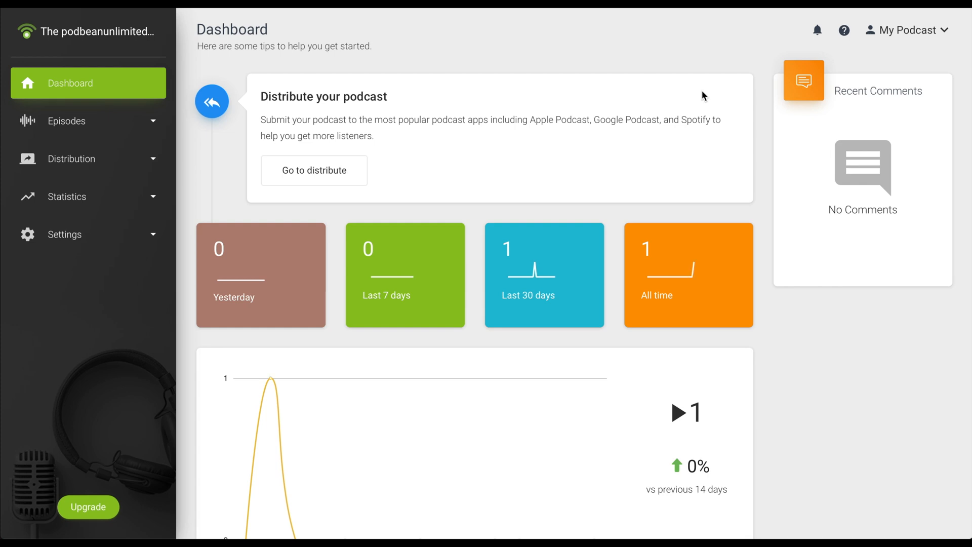
mouse_move(66, 121)
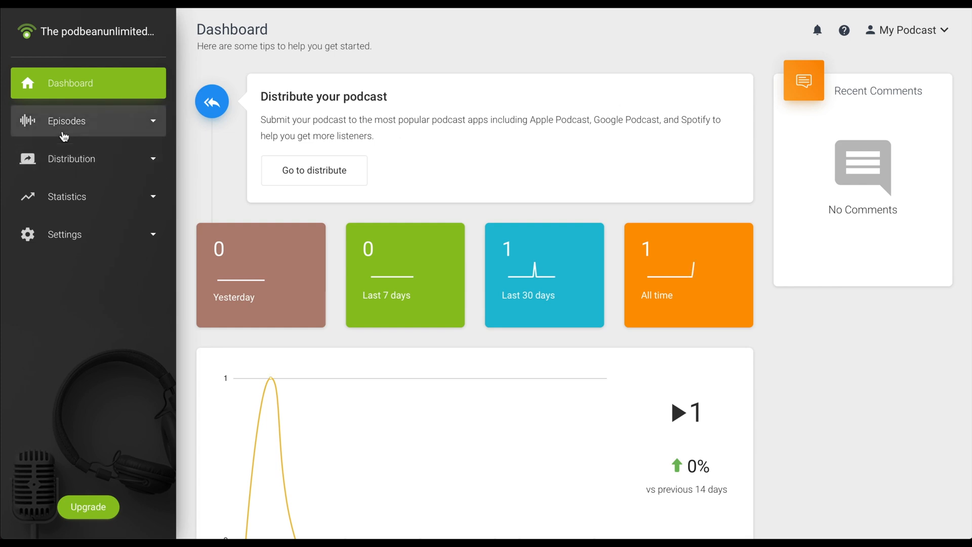
Step: Expand Episodes in the dashboard sidebar and go to the Media Manager file list
left_click(67, 121)
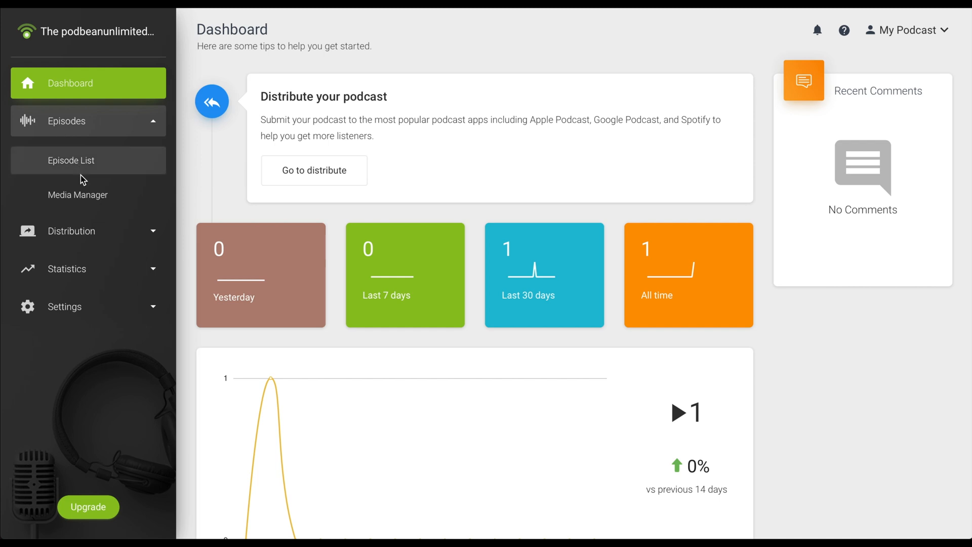
left_click(78, 194)
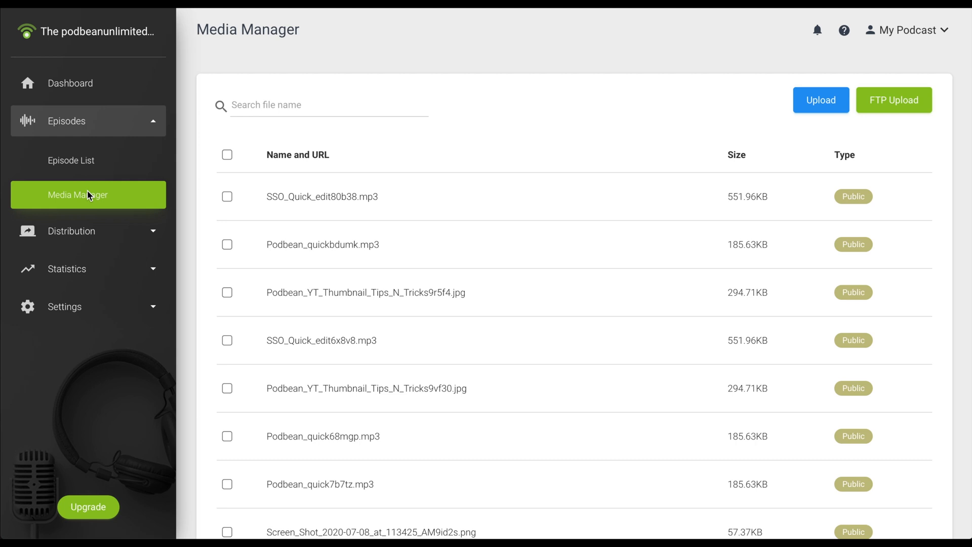
mouse_move(93, 194)
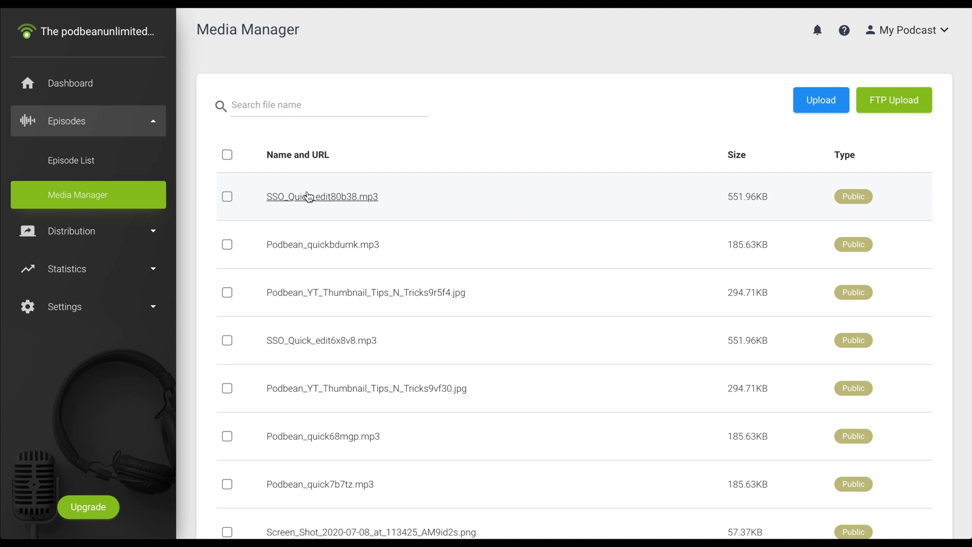
Step: Copy the file URL of SSO_Quick_edit80b38.mp3 from the Media Manager
left_click(322, 197)
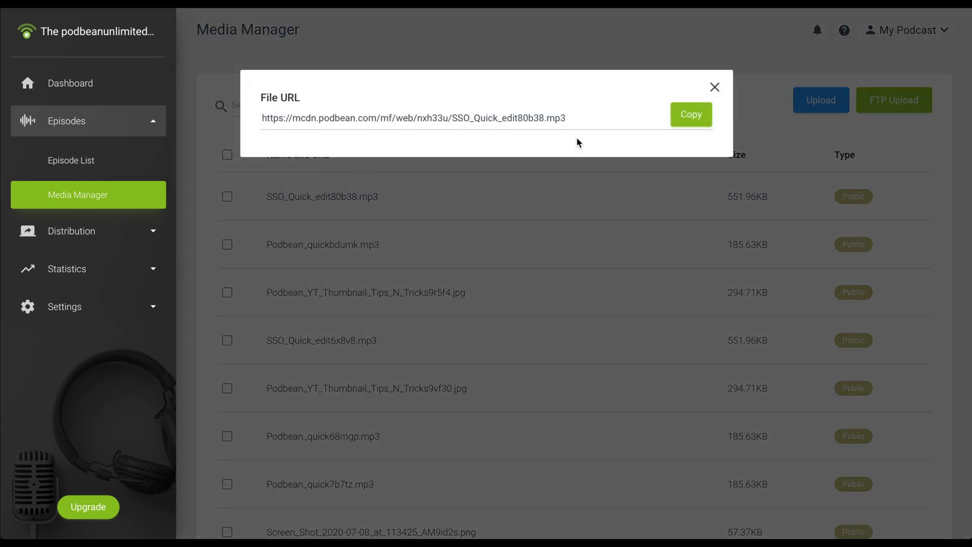
mouse_move(691, 117)
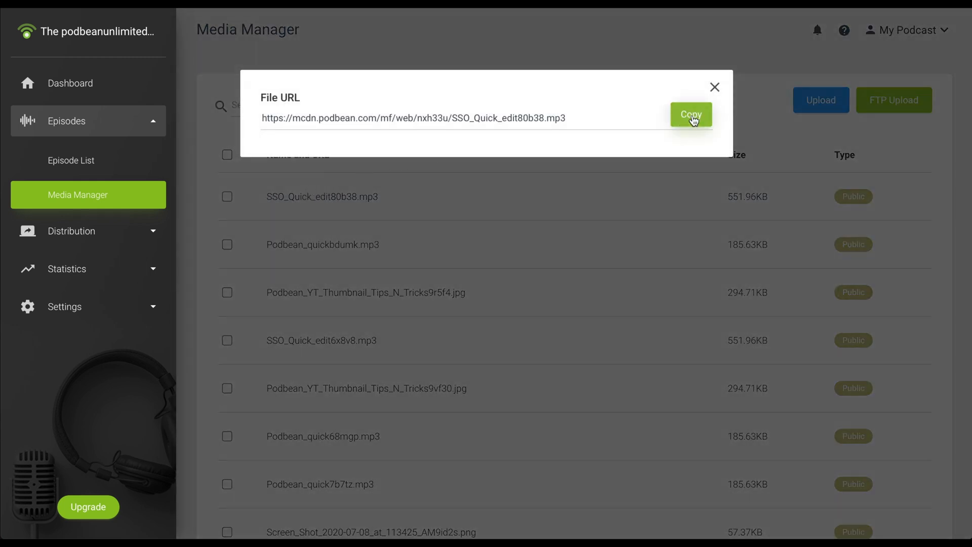
left_click(690, 114)
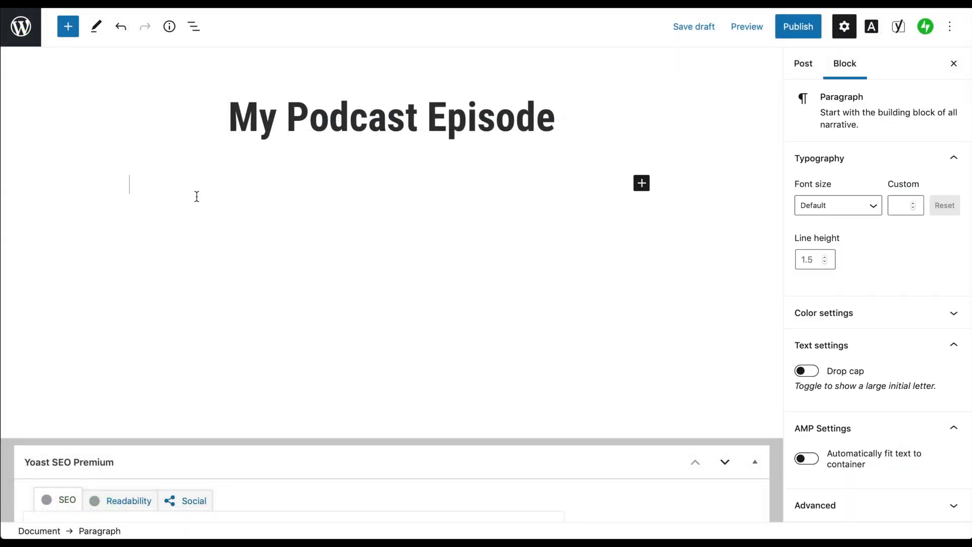
Step: Add an [audio src="…SSO_Quick_edit80b38.mp3" /] shortcode to the post body and publish the post
type("[audio src=\"https://mcdn.podbean.com/mf/web/nxh33u/SSO_Quick_edit80b38.mp3\" /]")
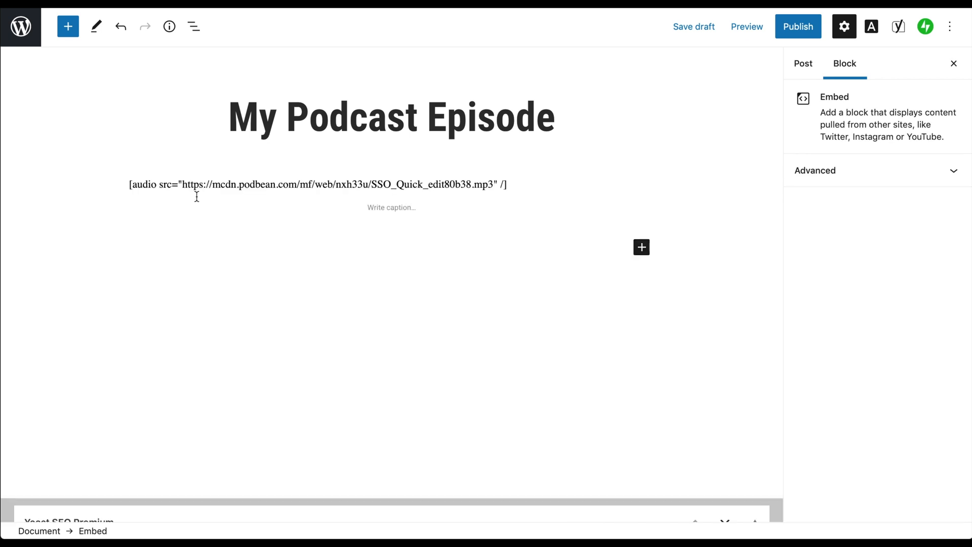
left_click(802, 63)
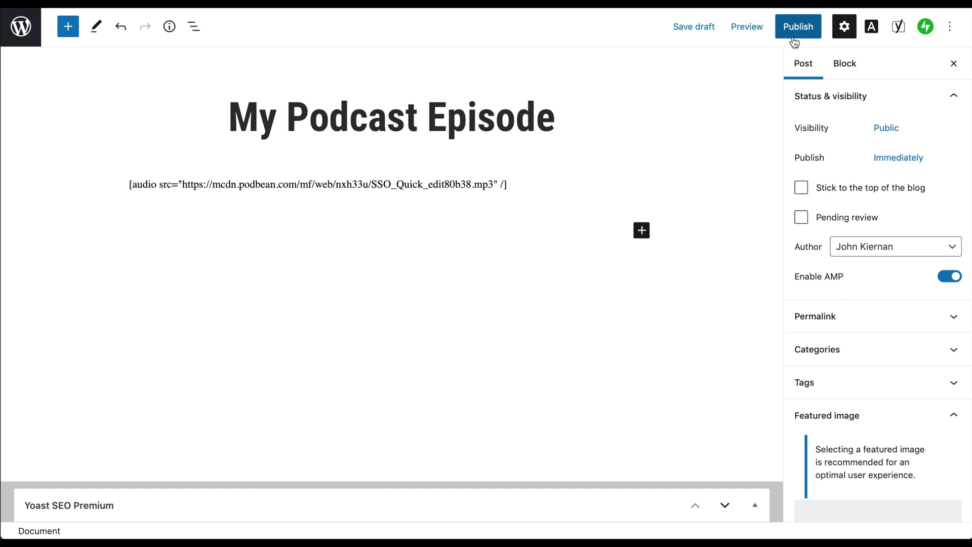
left_click(746, 26)
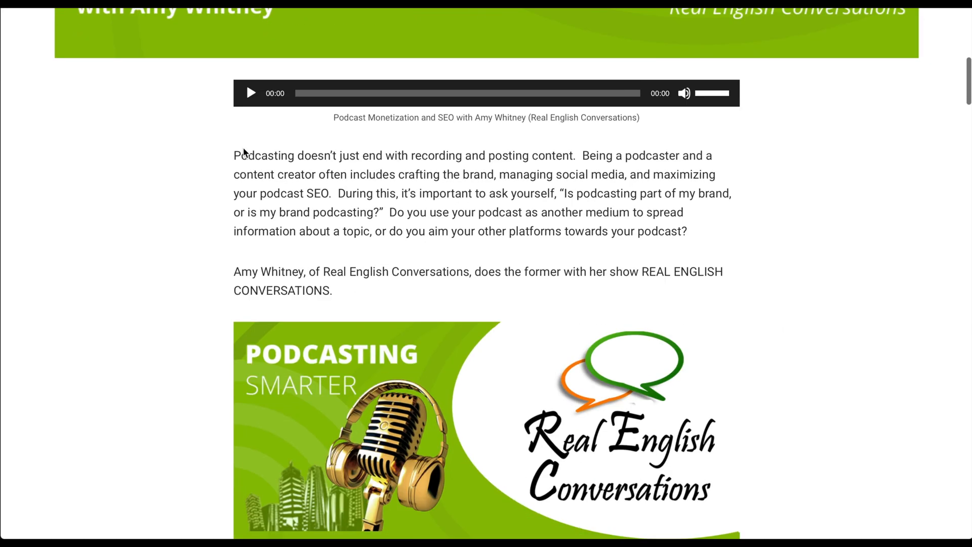